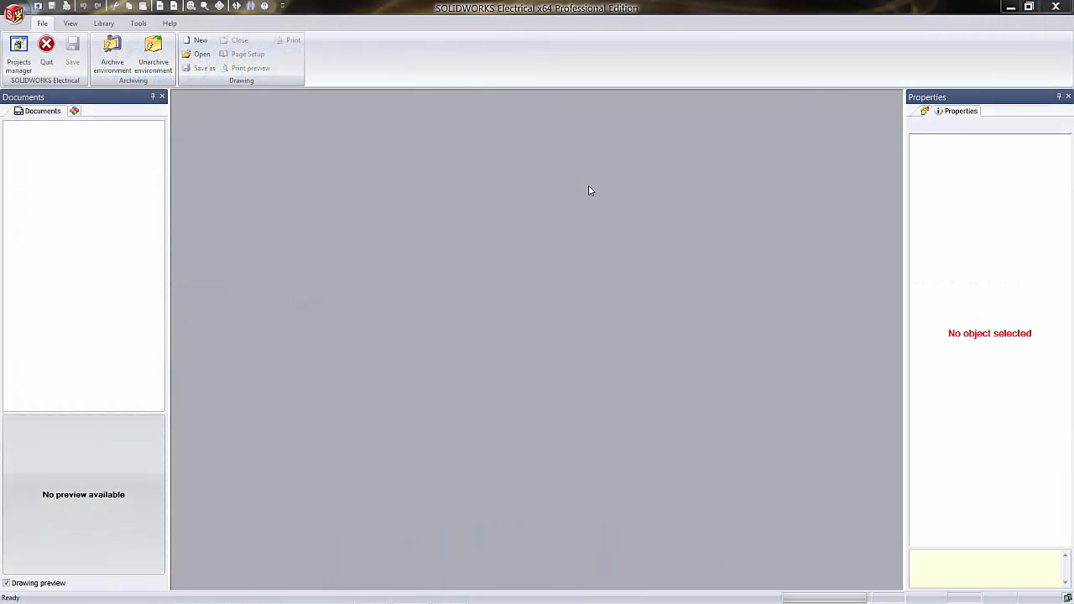
pyautogui.moveTo(536, 195)
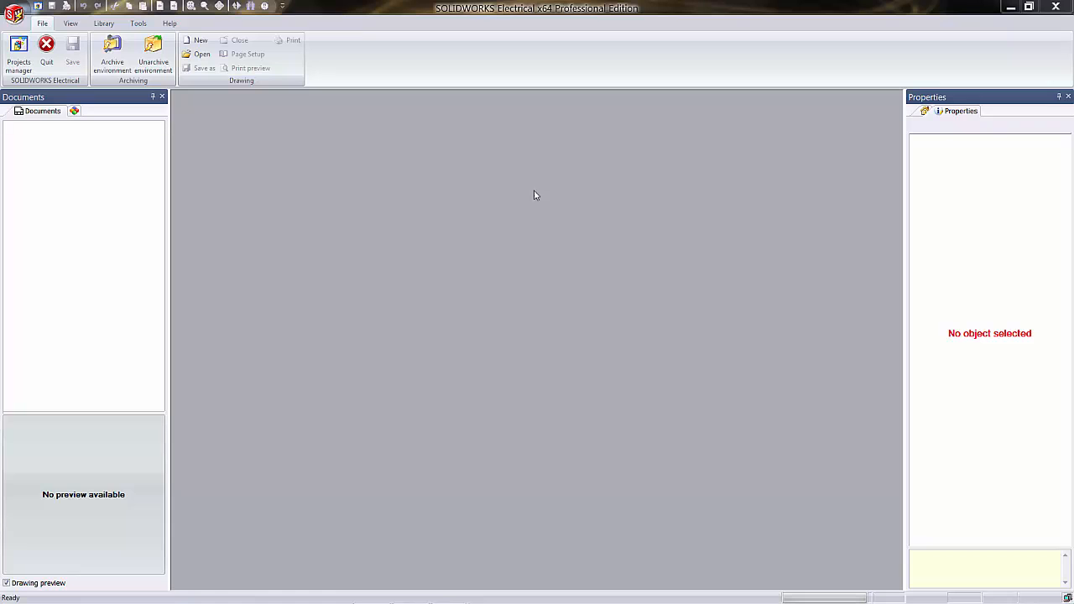
# Step: Open project IEC_49 so its document book appears in the Documents tree
pyautogui.click(17, 51)
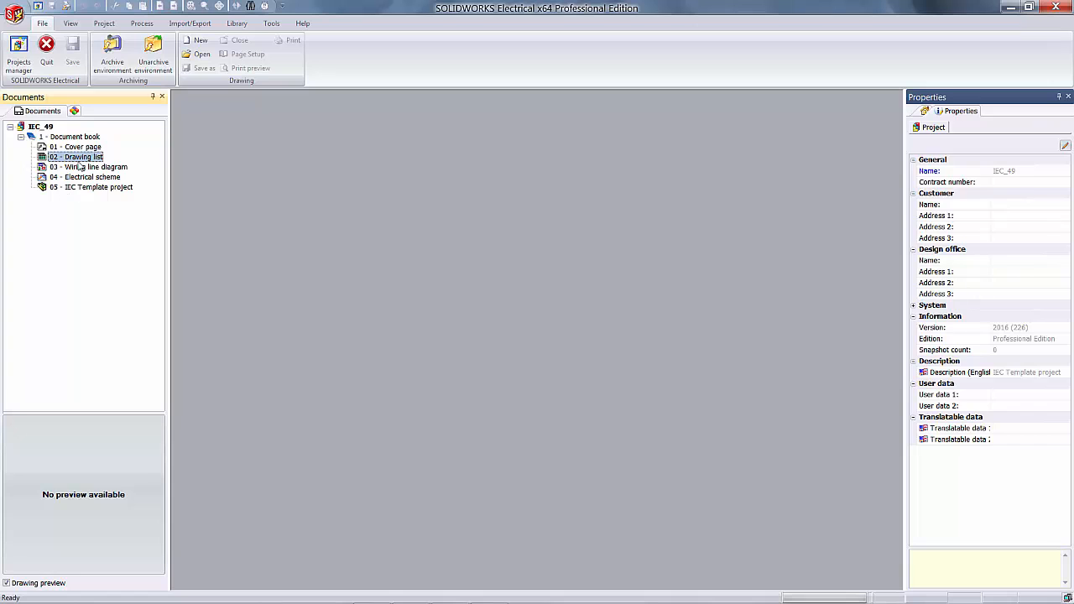
# Step: Open the 04 Electrical scheme drawing and start inserting a connector symbol from the library
pyautogui.doubleClick(91, 178)
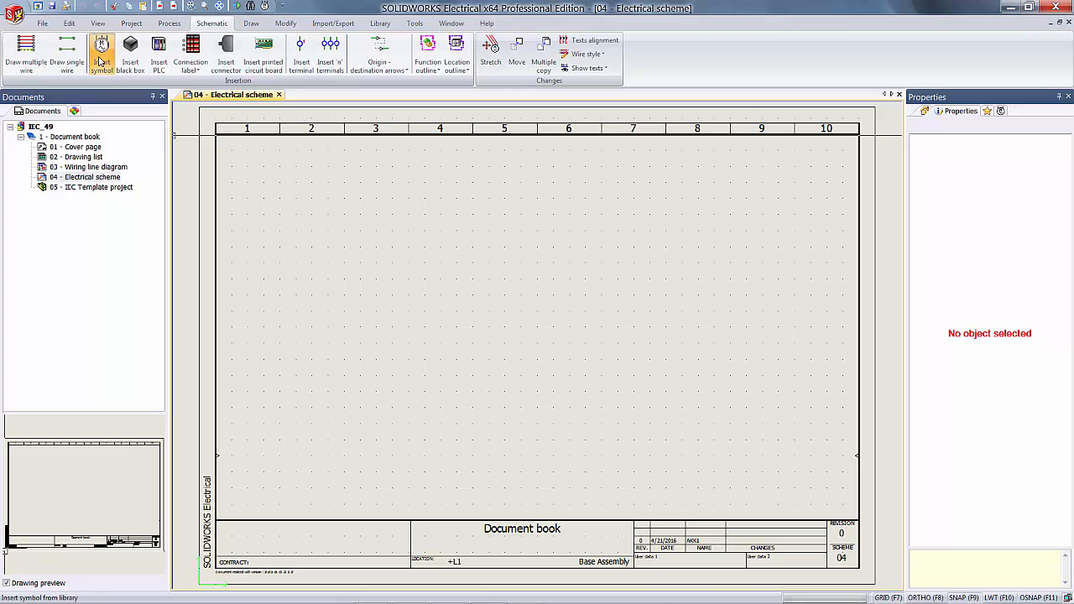
pyautogui.click(100, 51)
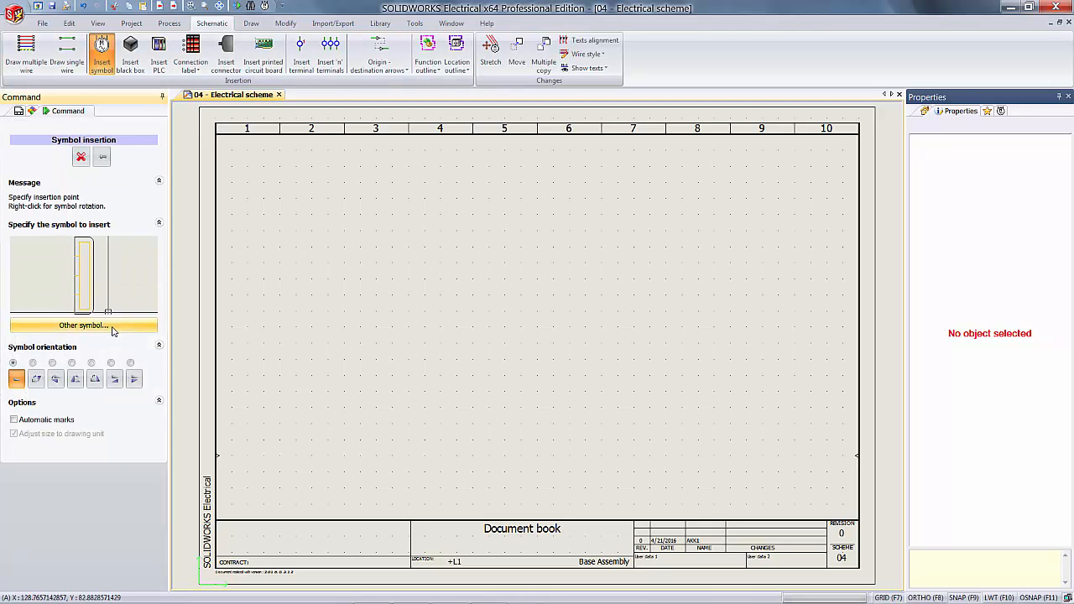
pyautogui.click(84, 325)
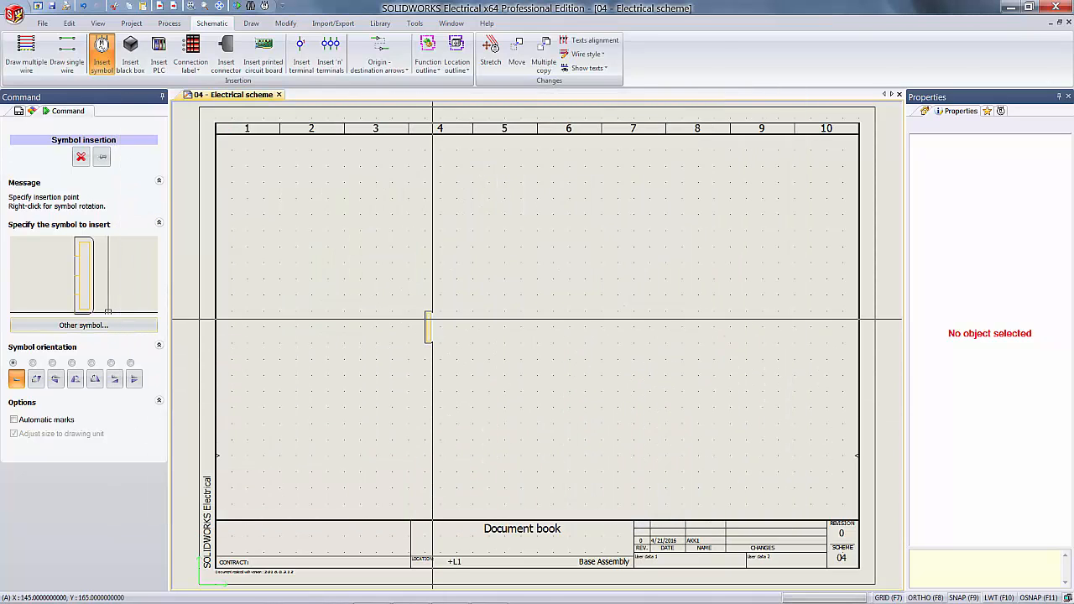
# Step: Place connector symbol CN1 on the sheet and assign manufacturer part XYZ 000-000
pyautogui.click(428, 335)
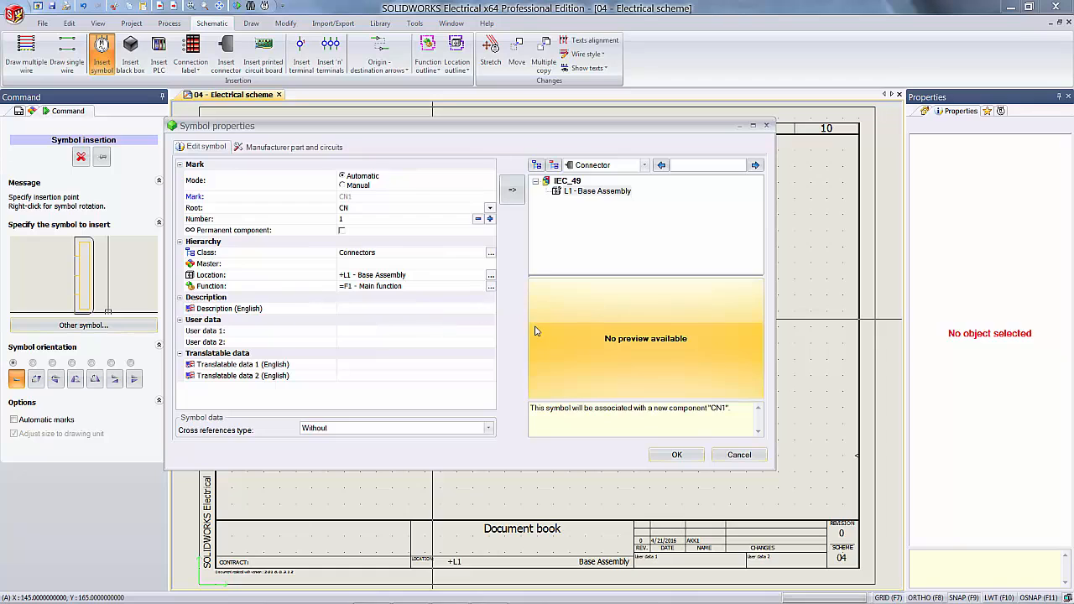
pyautogui.click(294, 146)
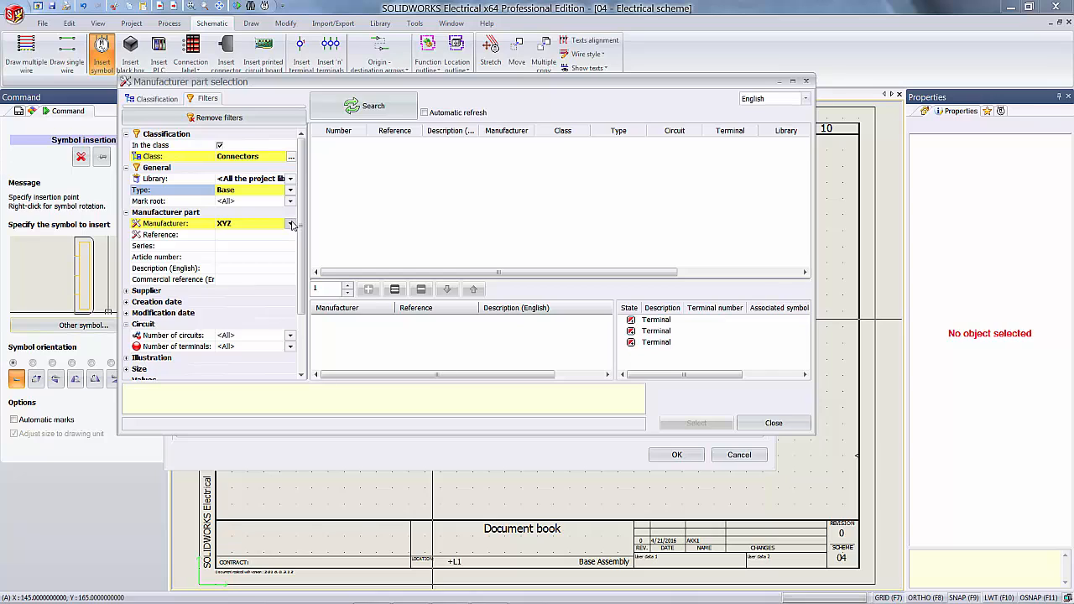
pyautogui.click(364, 105)
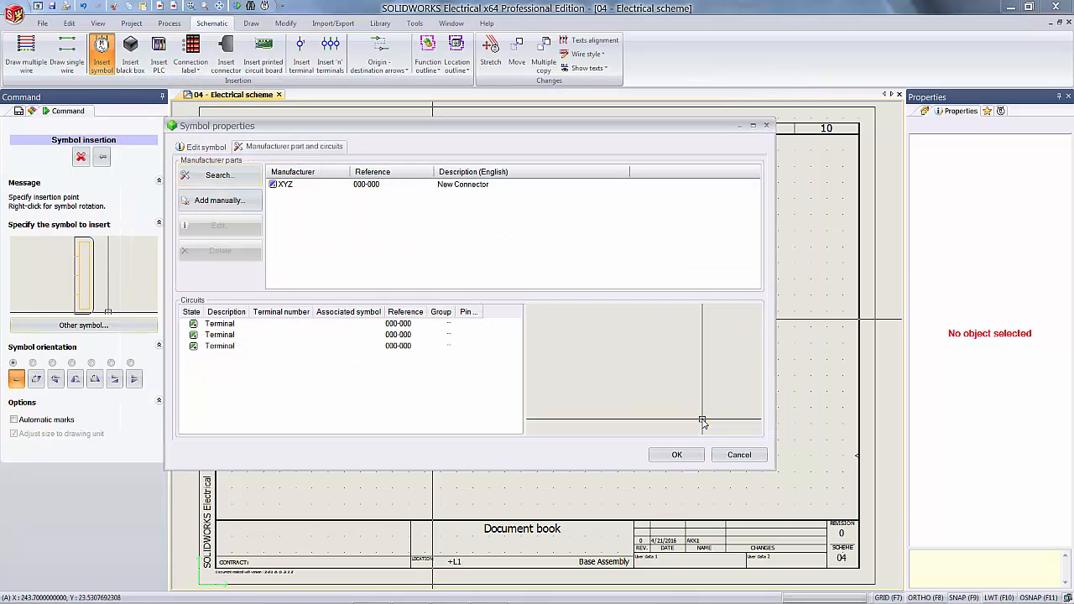
pyautogui.click(674, 455)
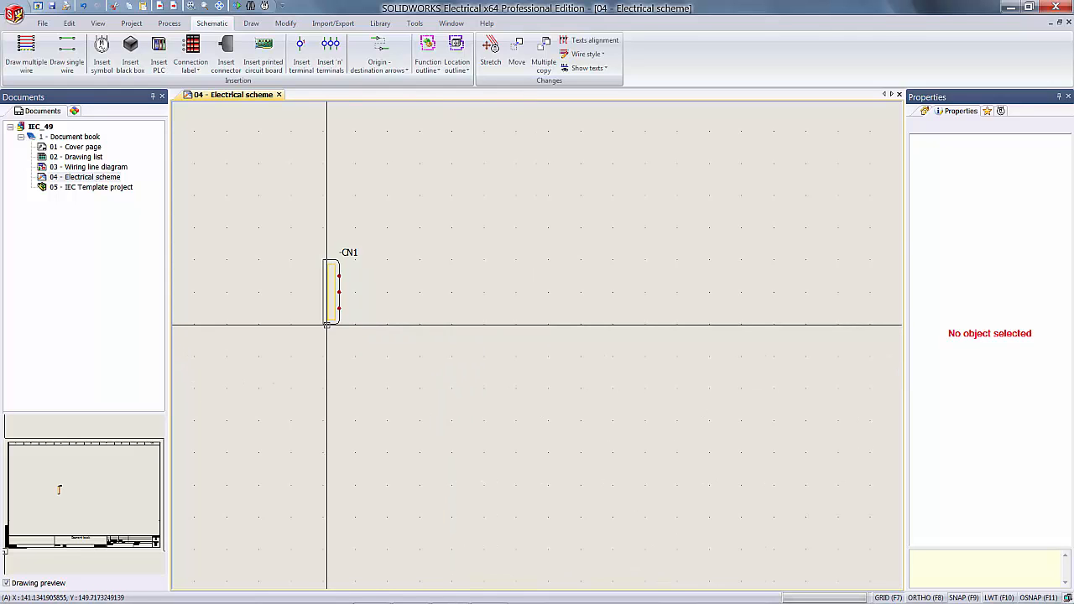
# Step: Paste a copy of CN1 to the right as connector CN2 and end the command
pyautogui.rightClick(336, 292)
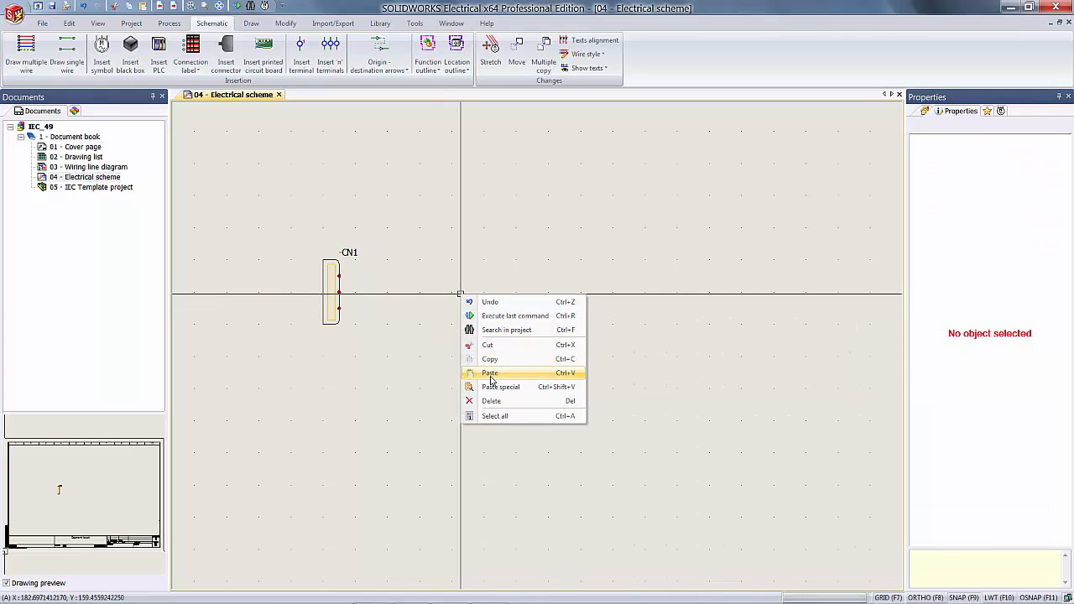
pyautogui.click(490, 373)
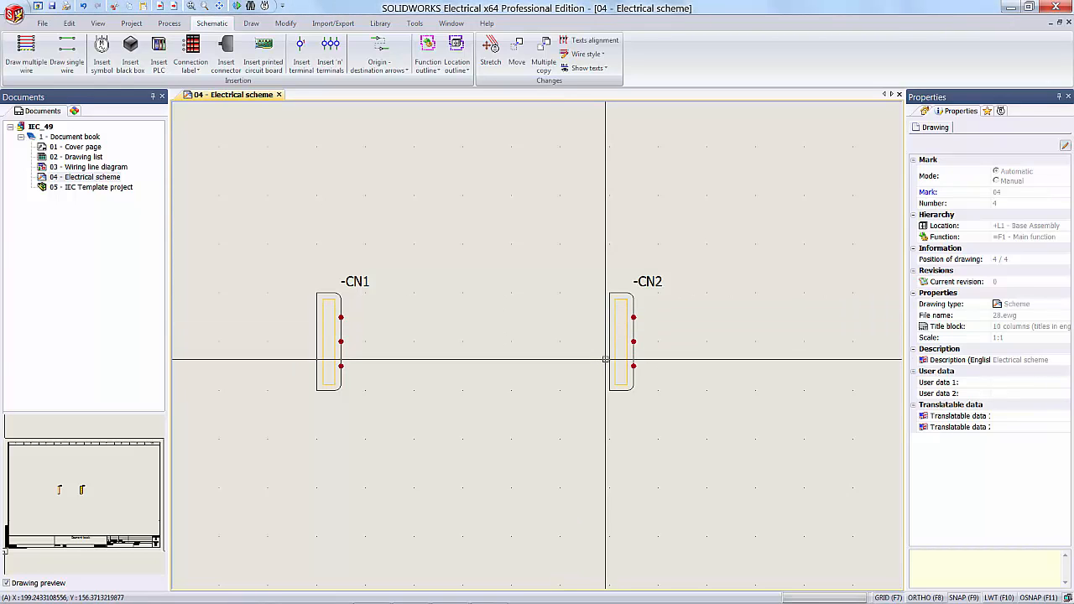
pyautogui.rightClick(621, 339)
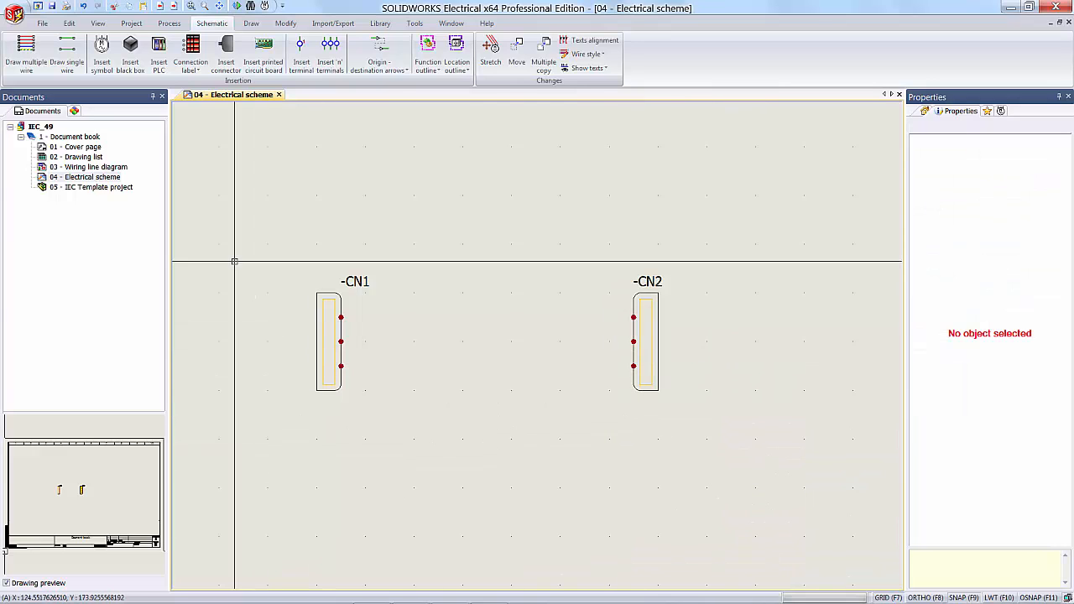
pyautogui.click(24, 47)
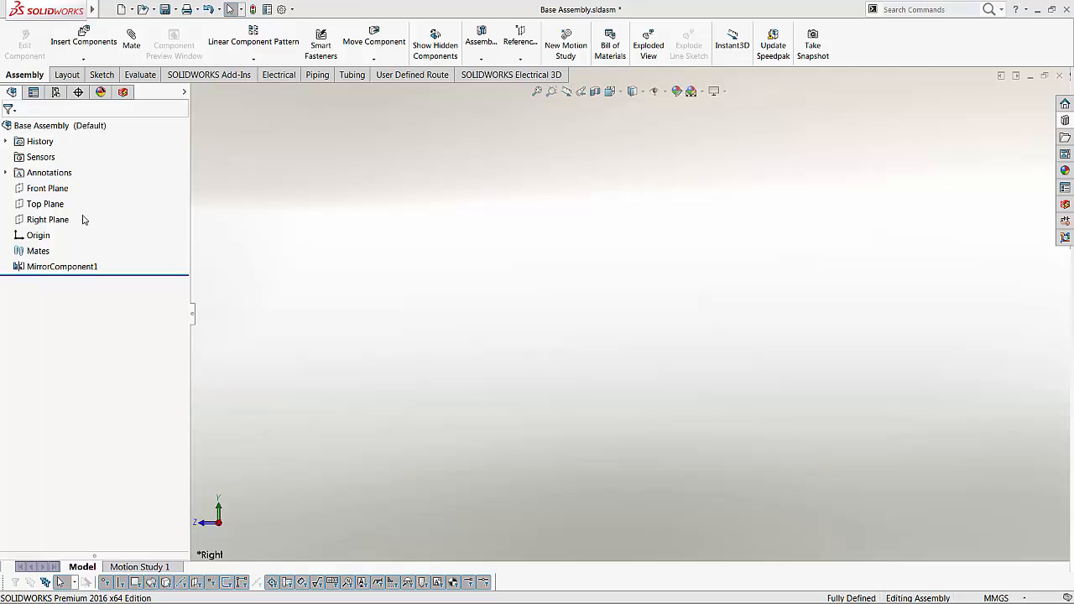
pyautogui.moveTo(124, 92)
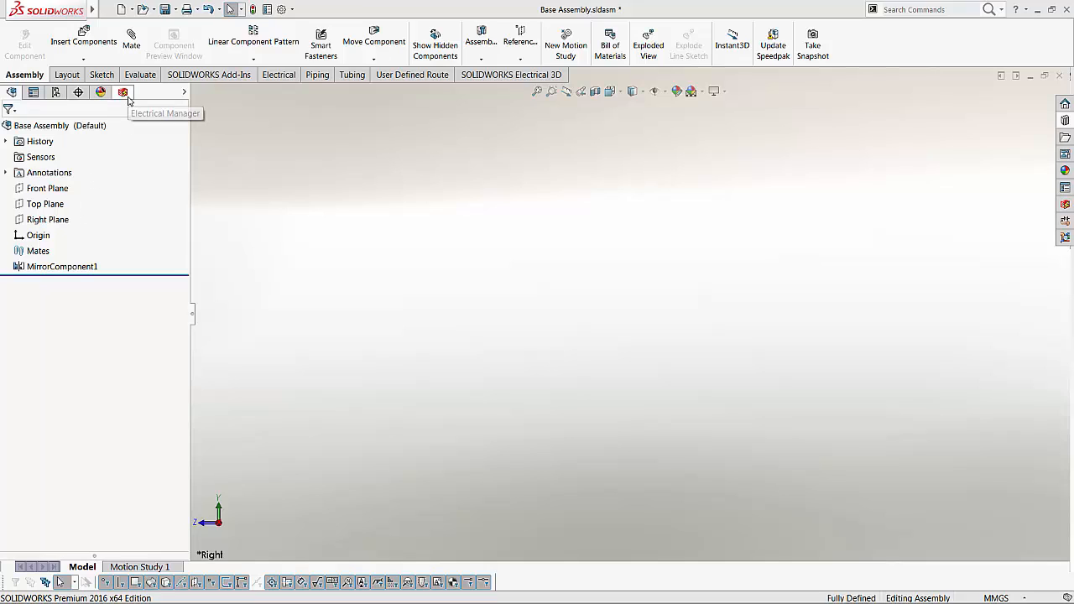
# Step: Show the Electrical Manager for the Base Assembly and expand L1 to reveal CN1 and CN2
pyautogui.click(124, 93)
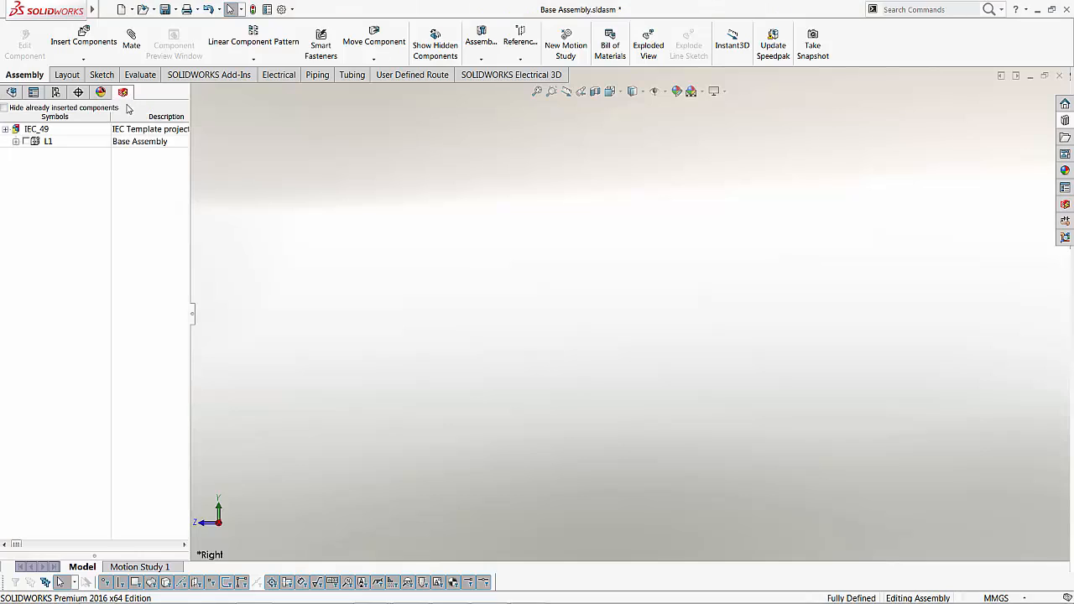
pyautogui.click(24, 141)
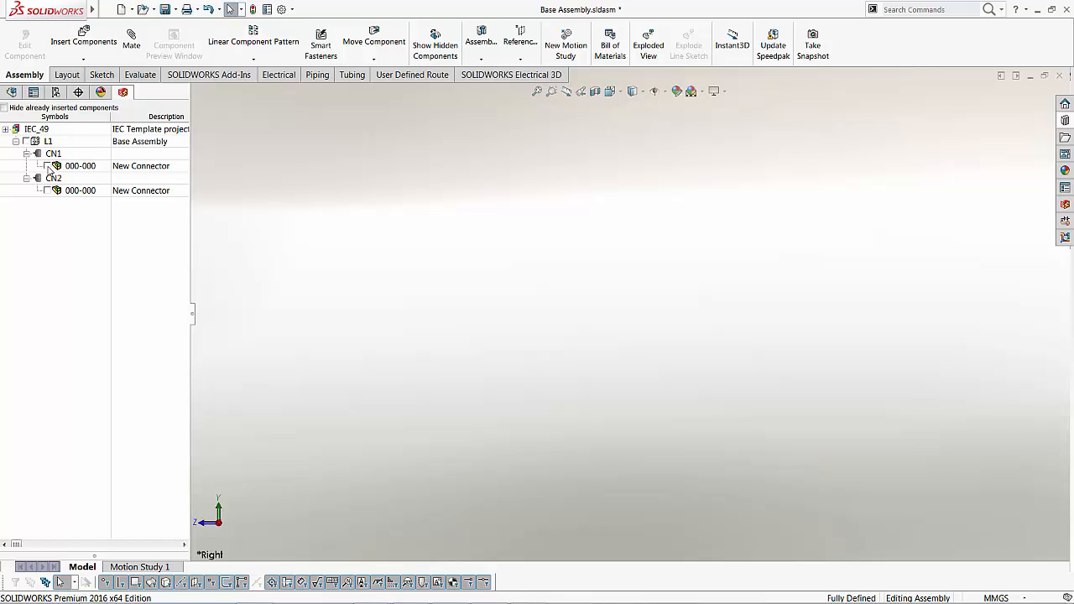
pyautogui.moveTo(73, 176)
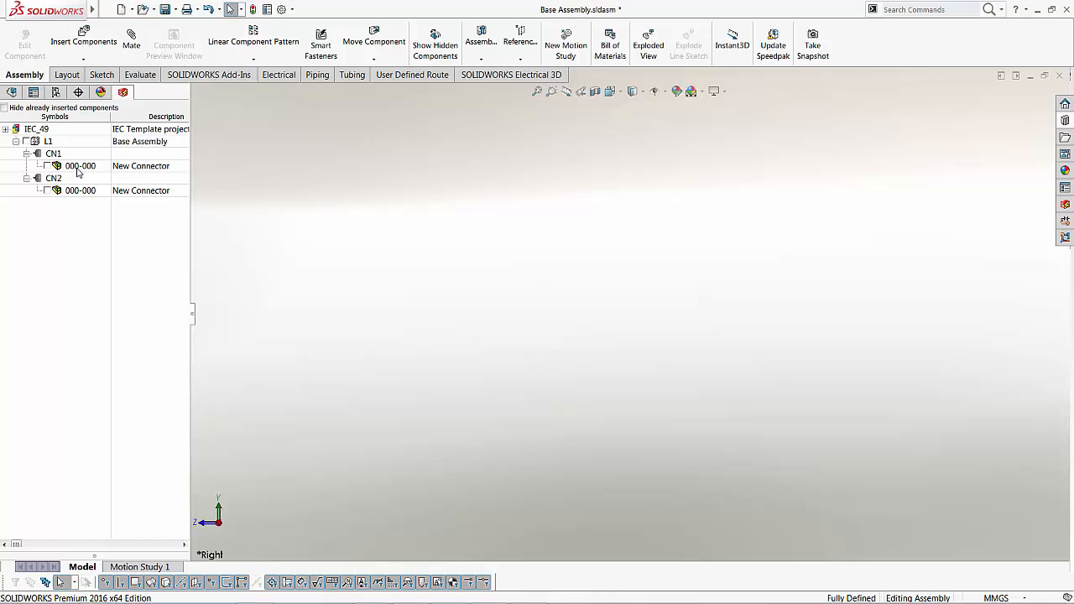
# Step: Insert CN1's 3D connector part into the Base Assembly and return to the feature tree
pyautogui.rightClick(81, 166)
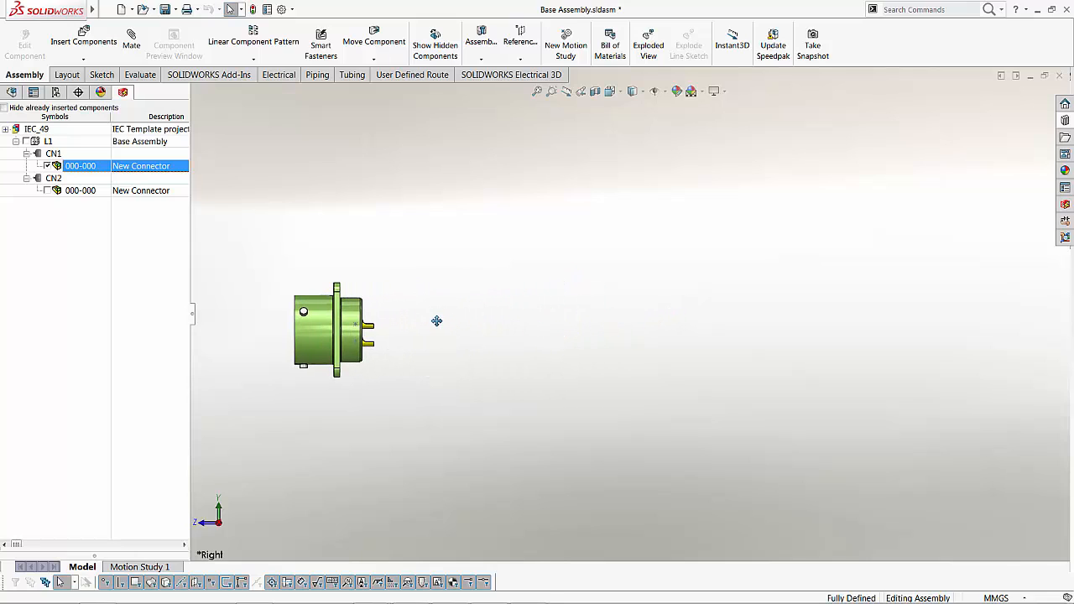
pyautogui.moveTo(440, 326)
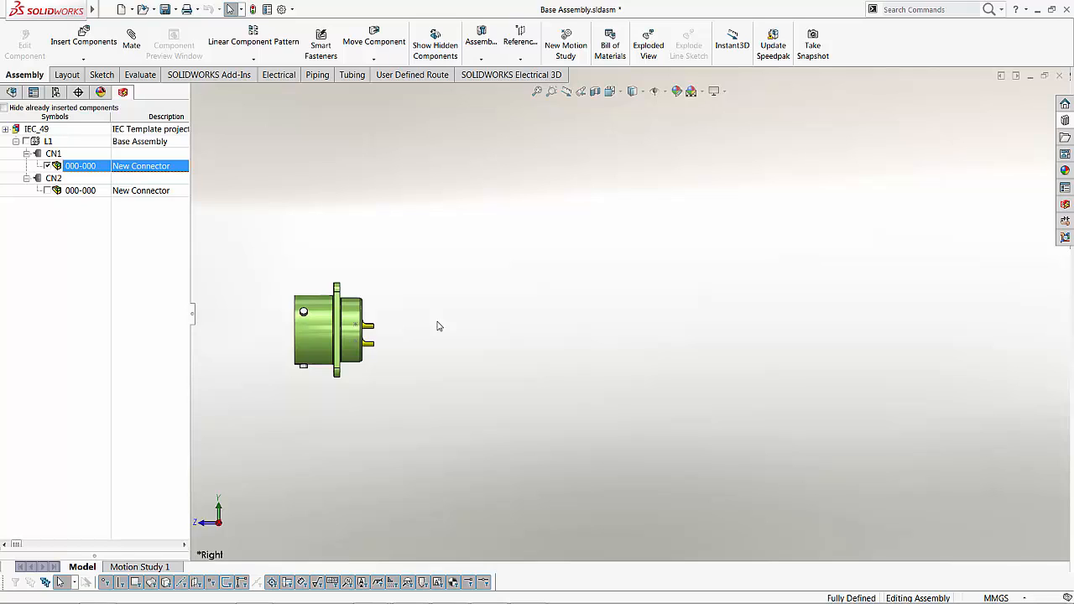
pyautogui.moveTo(479, 311)
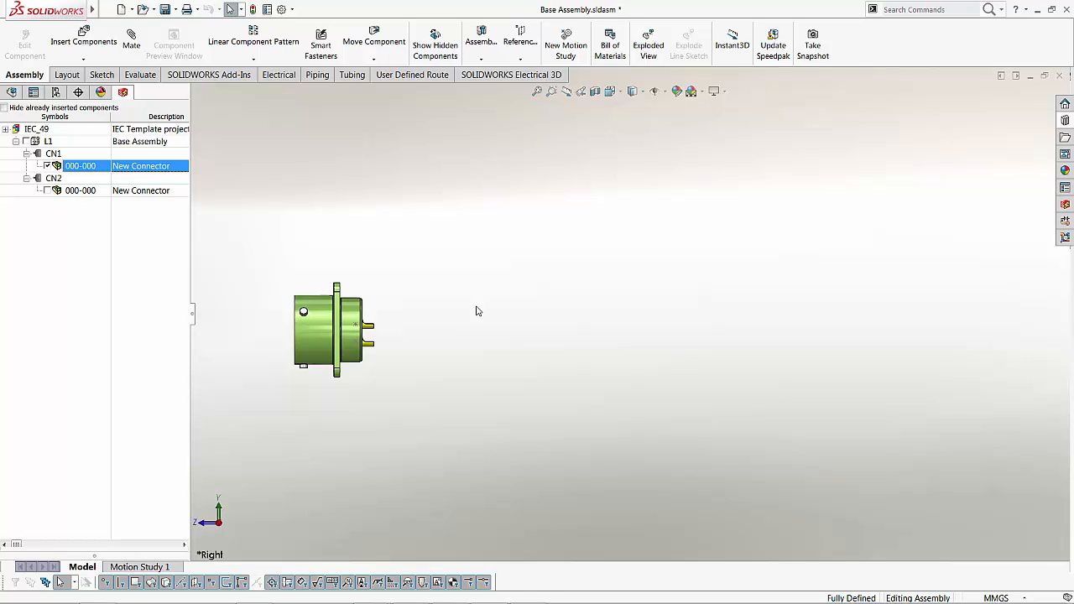
pyautogui.click(11, 92)
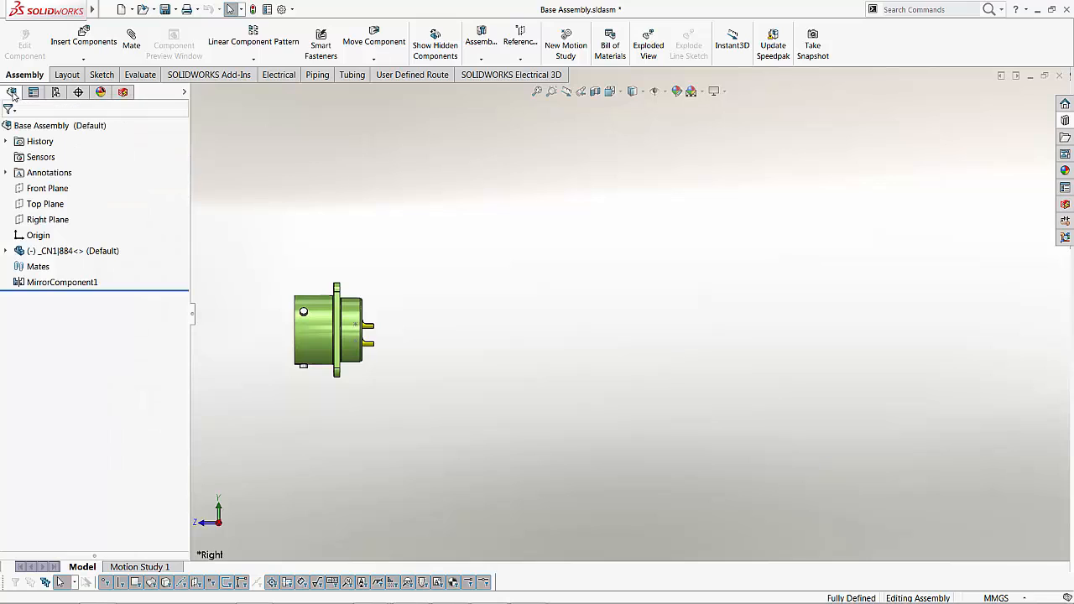
# Step: Mirror the connector component across the Front Plane to create a second connector
pyautogui.click(63, 252)
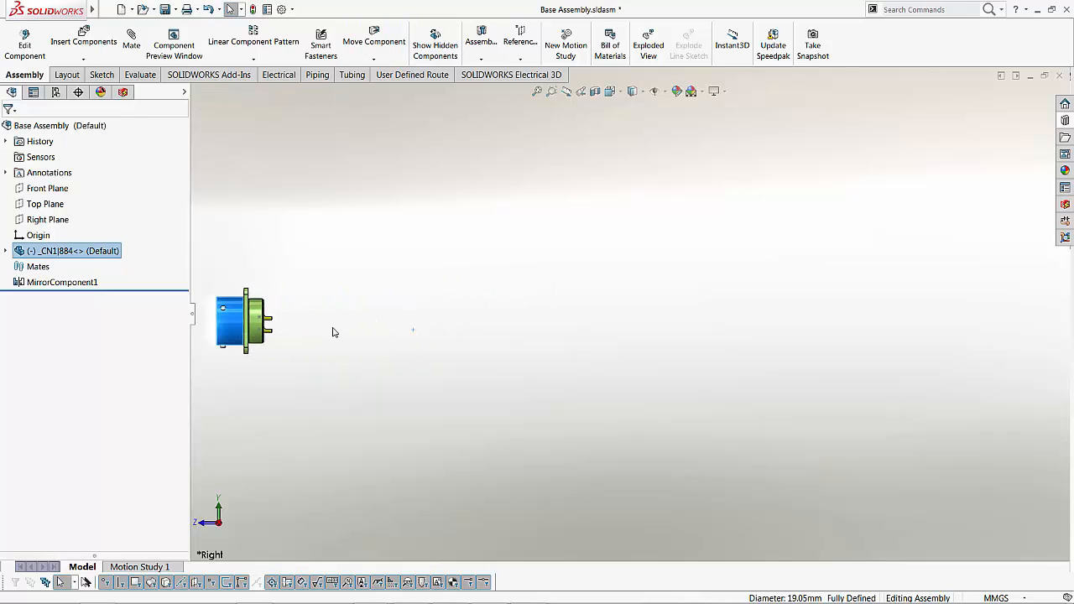
pyautogui.click(47, 188)
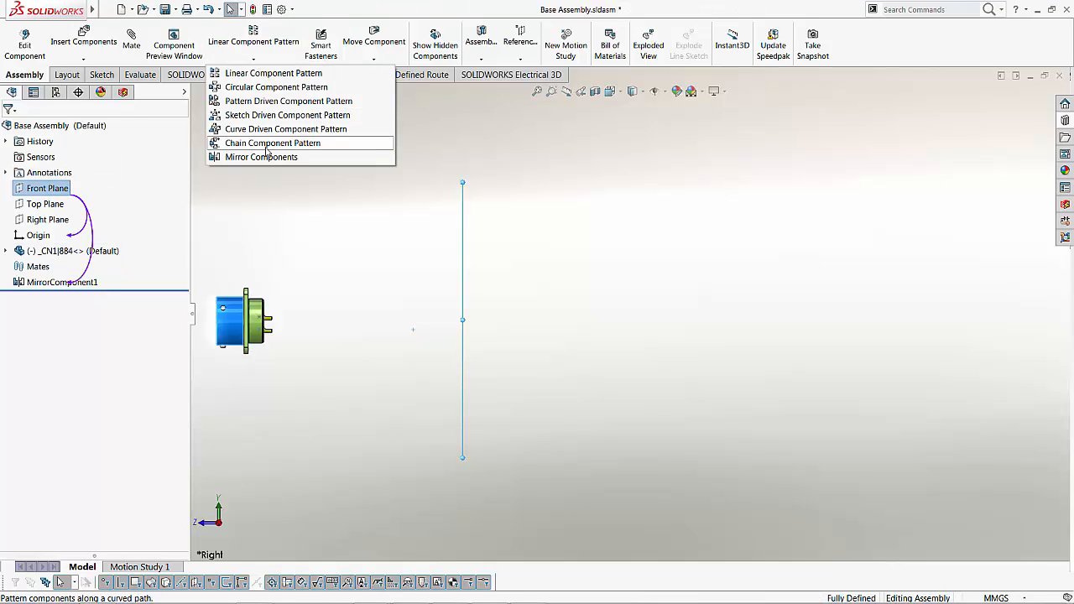
pyautogui.click(262, 158)
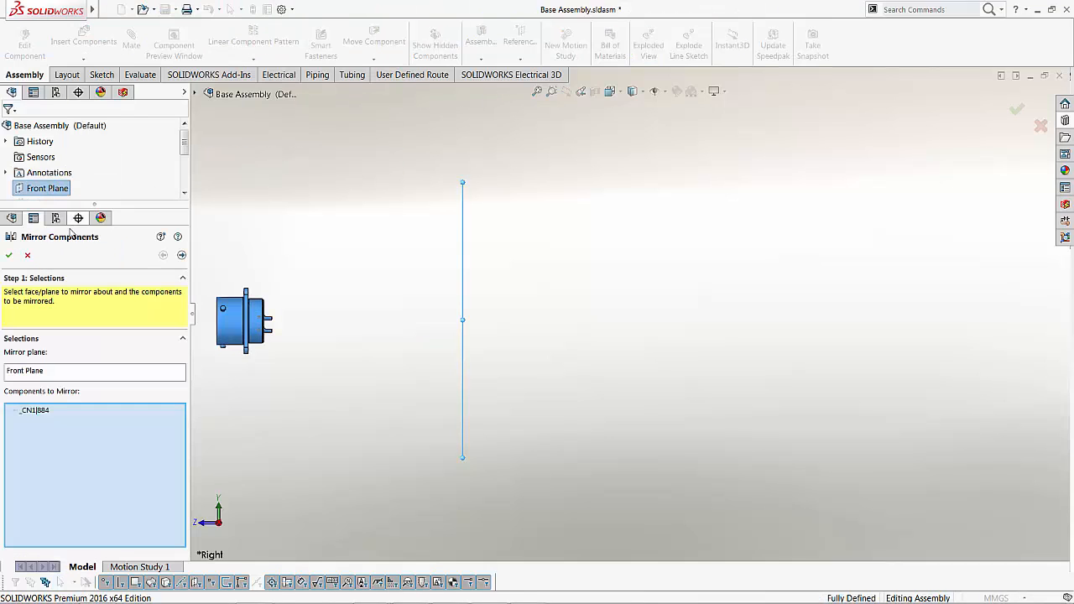
pyautogui.click(181, 255)
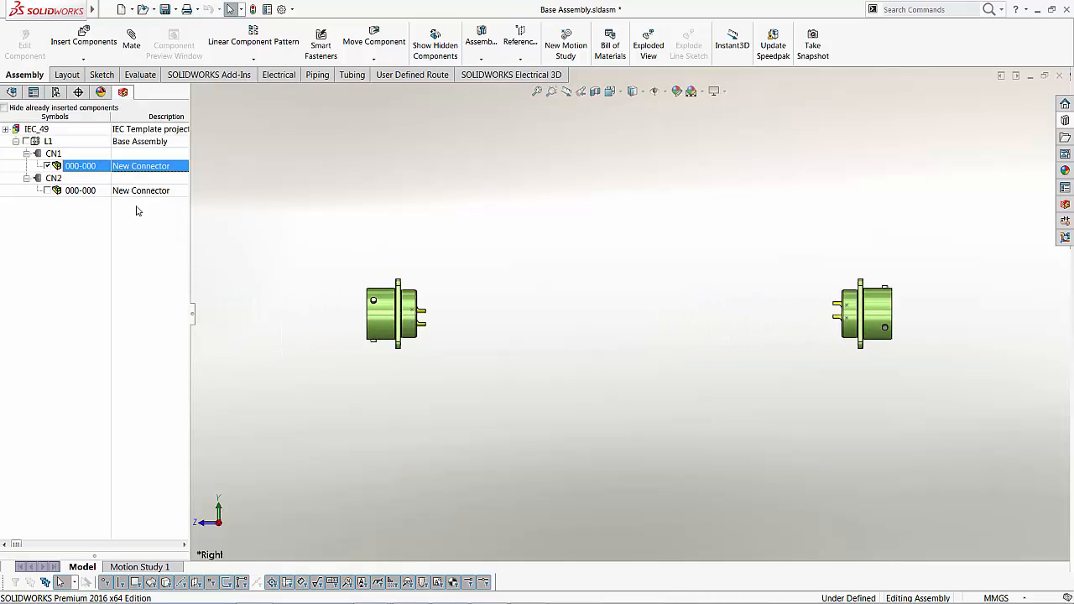
pyautogui.moveTo(137, 195)
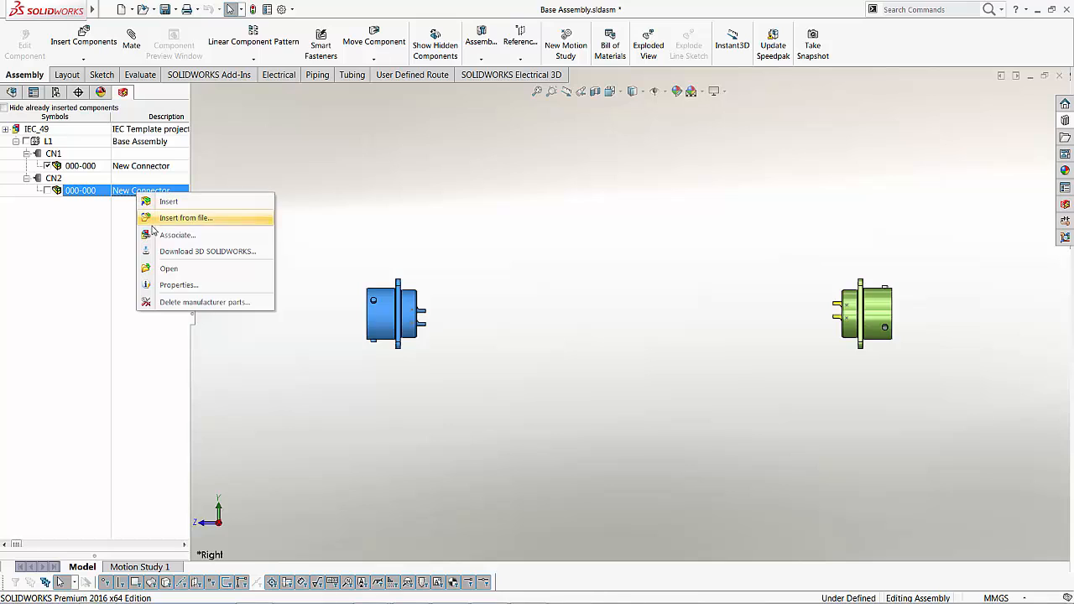
pyautogui.moveTo(158, 238)
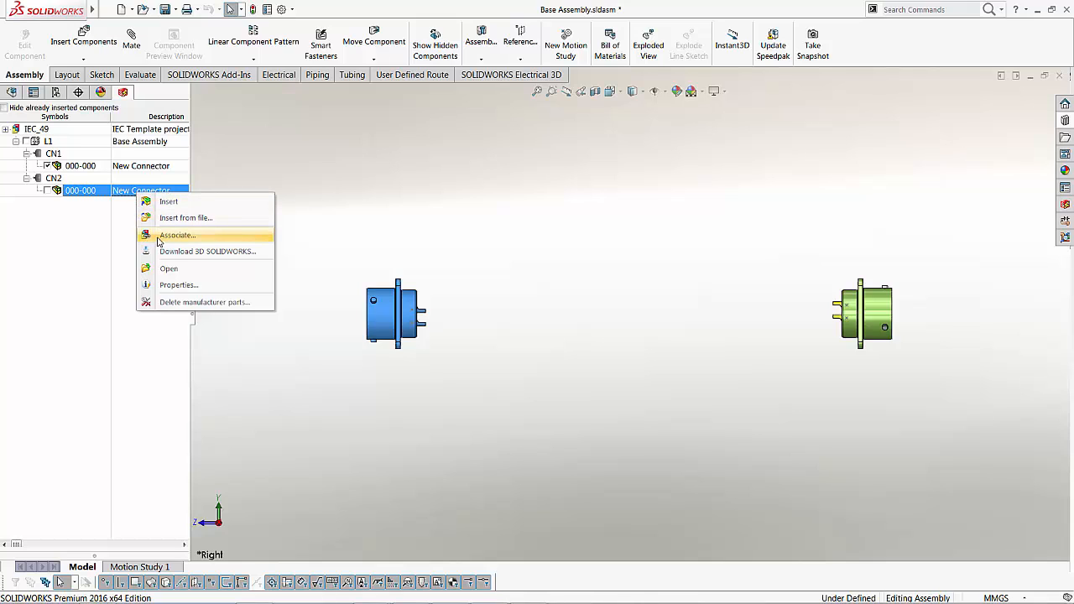
# Step: Associate the CN2 symbol with the right-hand mirrored connector in the assembly
pyautogui.click(176, 235)
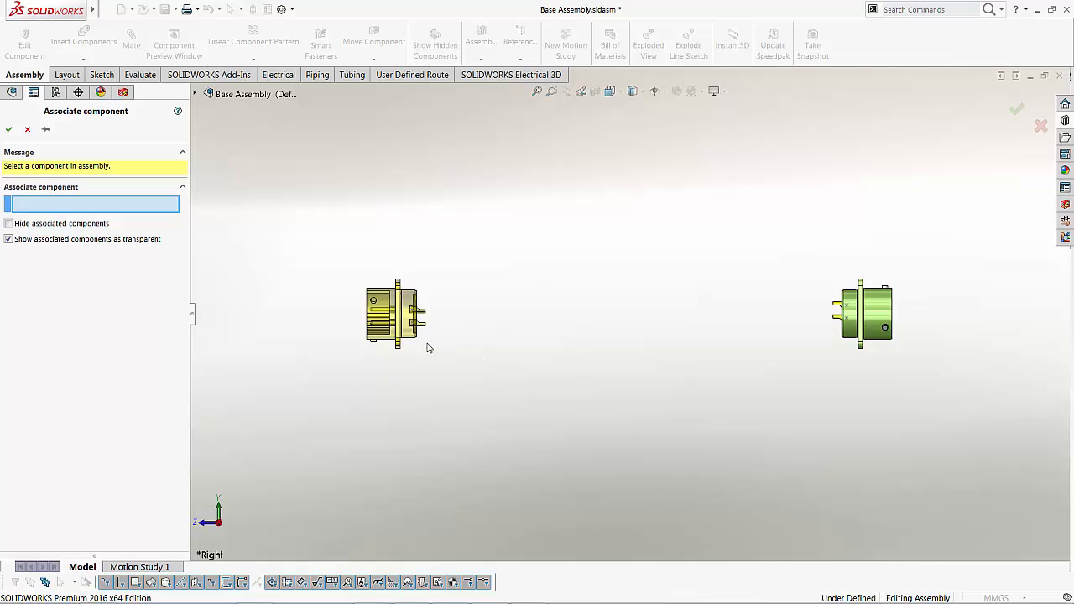
pyautogui.moveTo(410, 349)
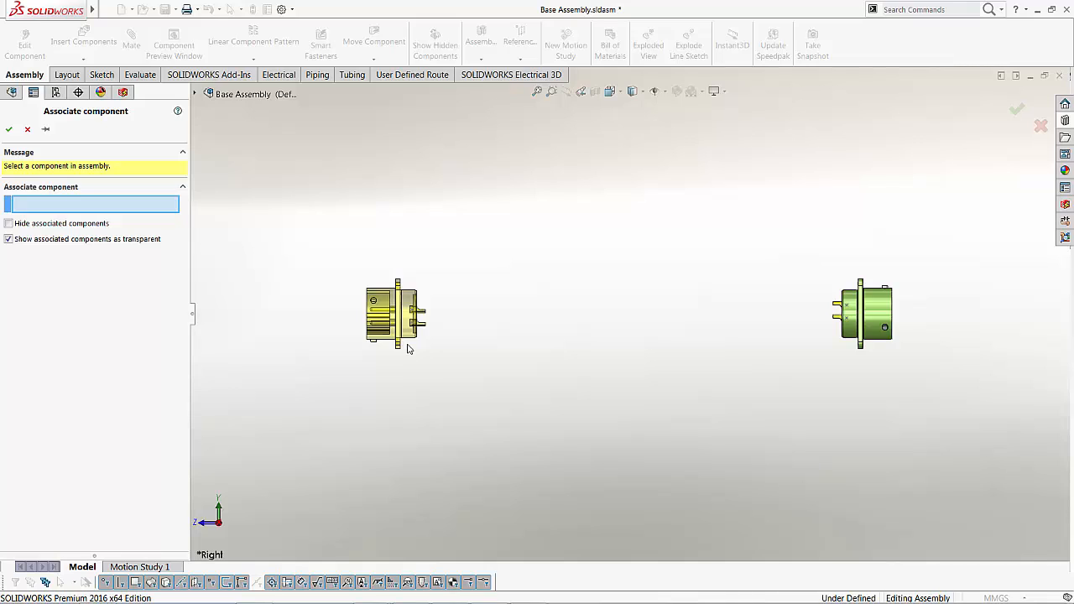
pyautogui.click(866, 312)
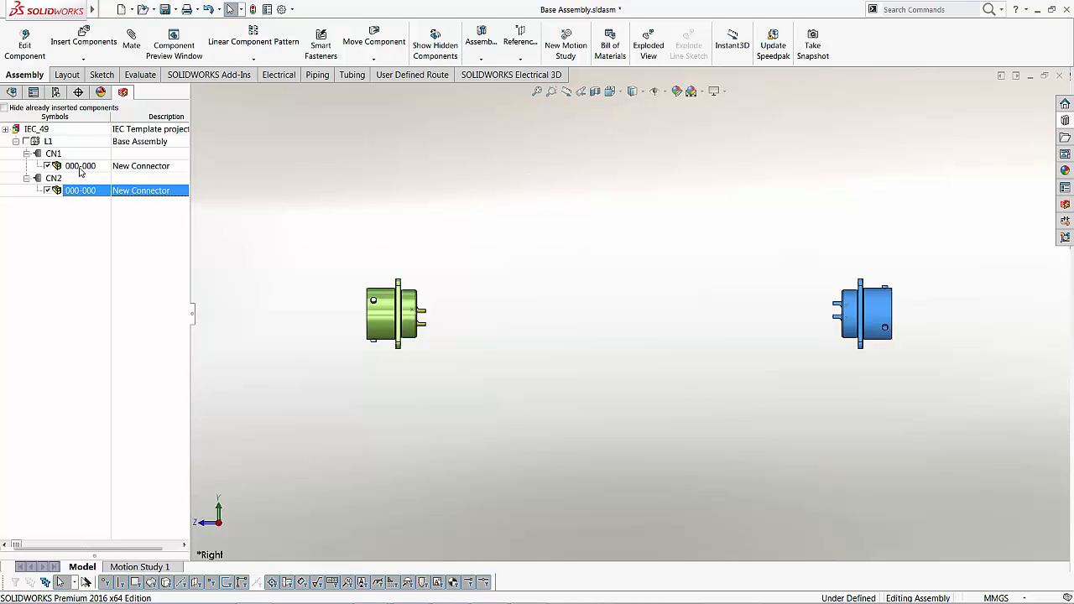
pyautogui.doubleClick(81, 191)
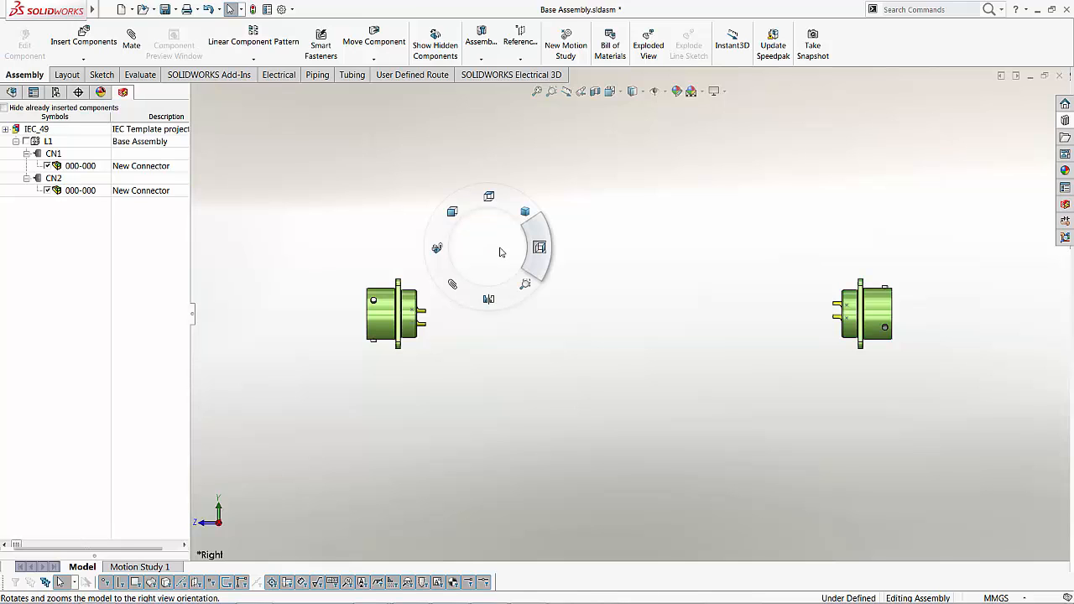
# Step: Switch to Trimetric view and route wires between the two connectors with default settings
pyautogui.click(539, 245)
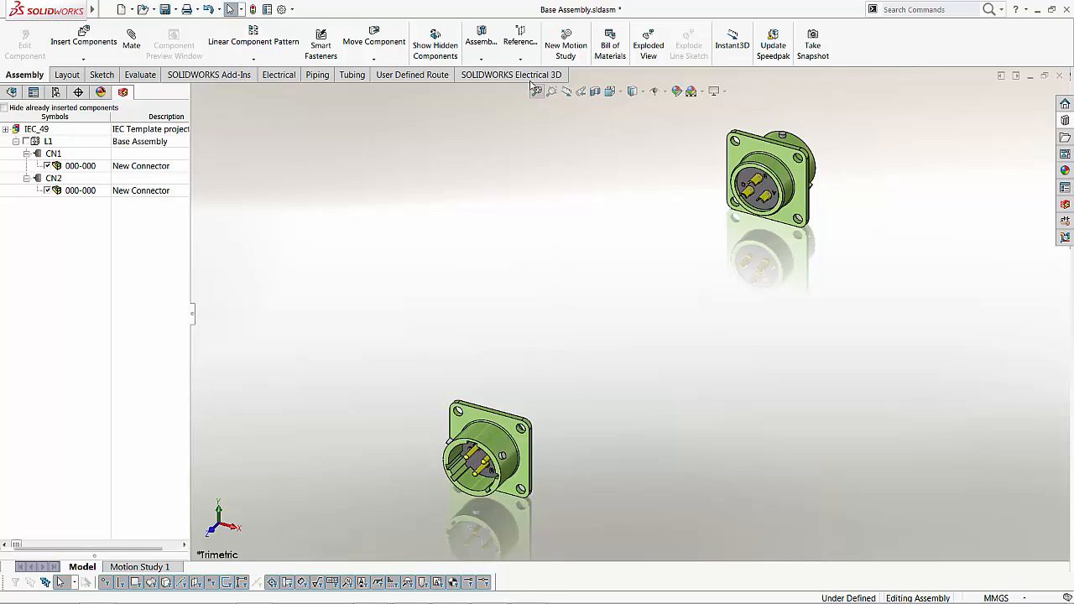
pyautogui.click(511, 74)
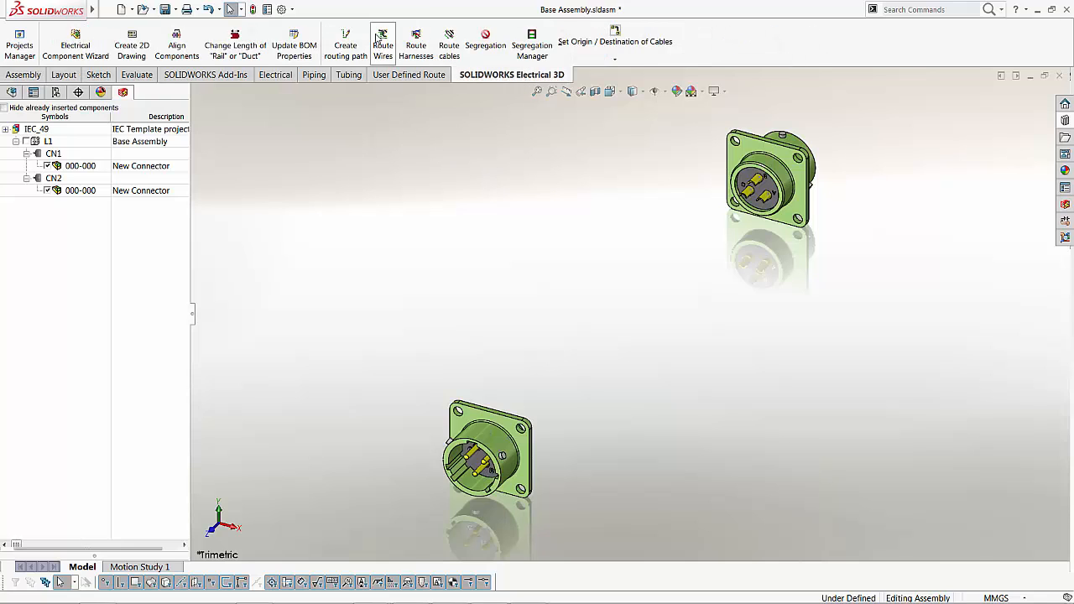
pyautogui.click(382, 44)
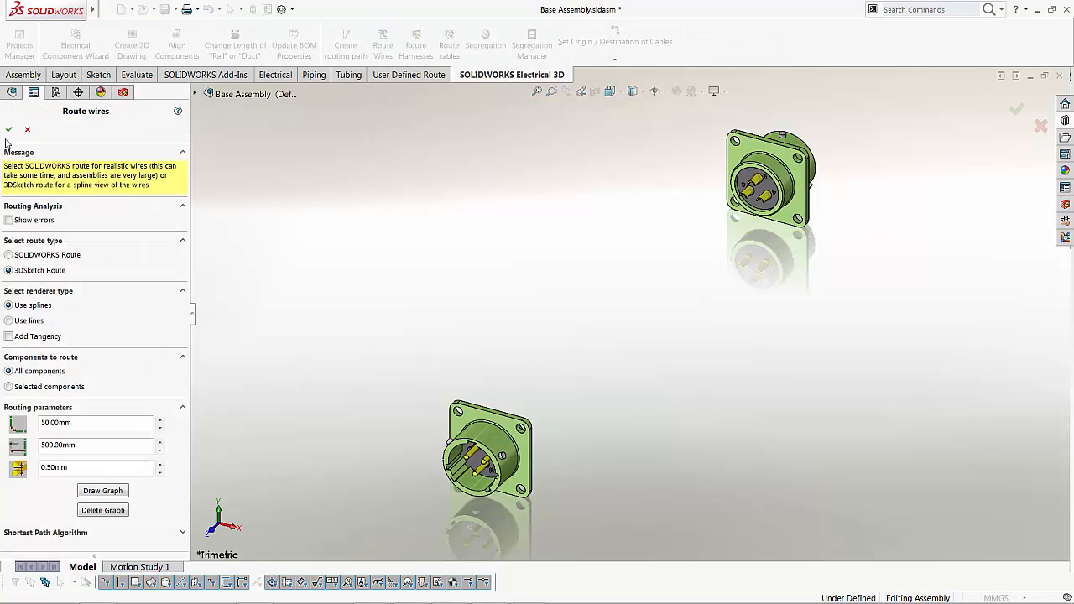
pyautogui.click(6, 127)
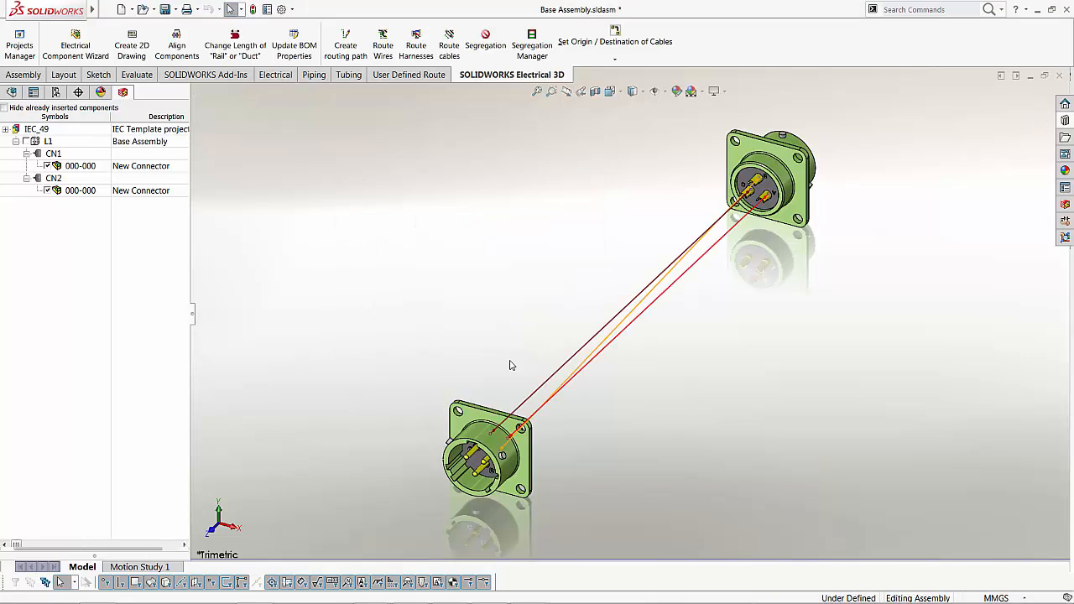